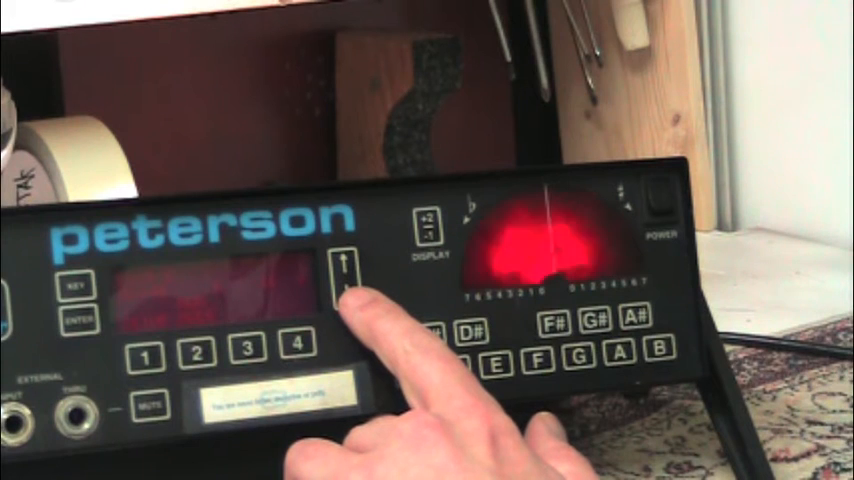
click(342, 277)
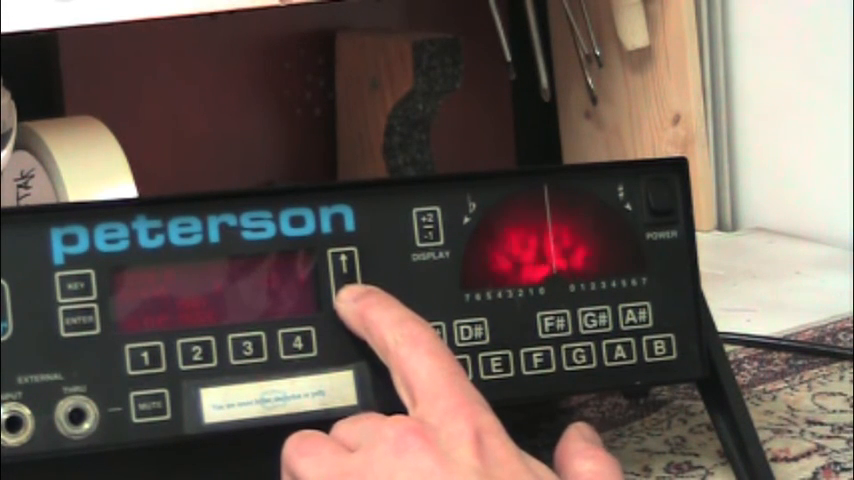
click(342, 272)
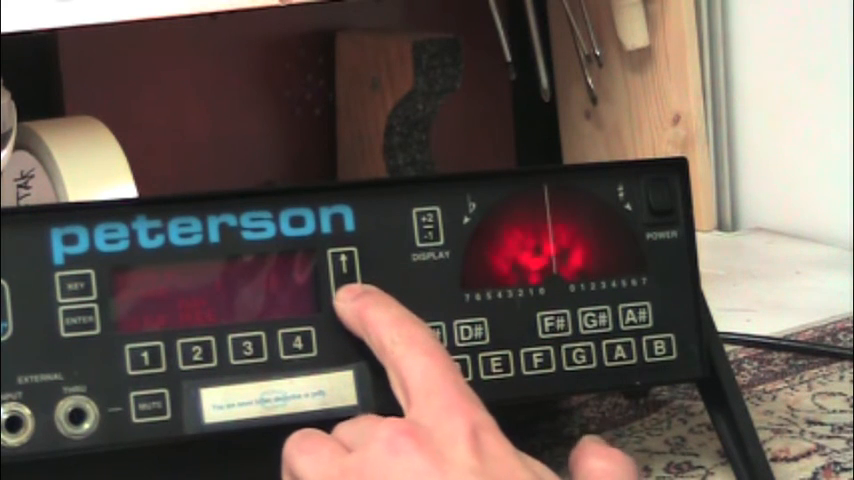